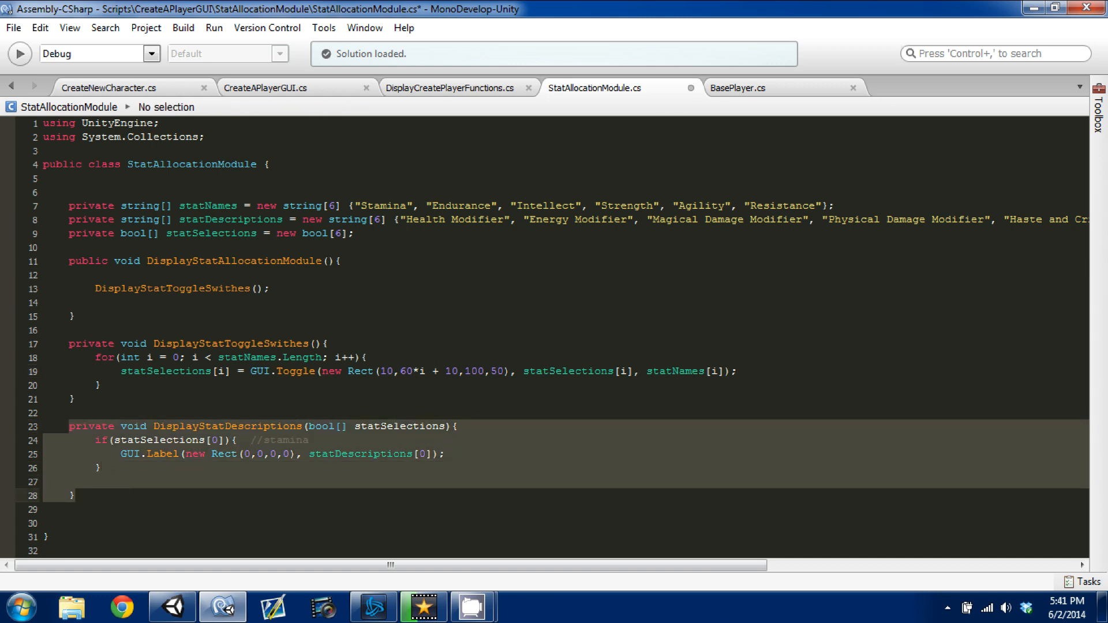
Start a blank line inside the toggle loop right after the GUI.Toggle call
left_click(454, 426)
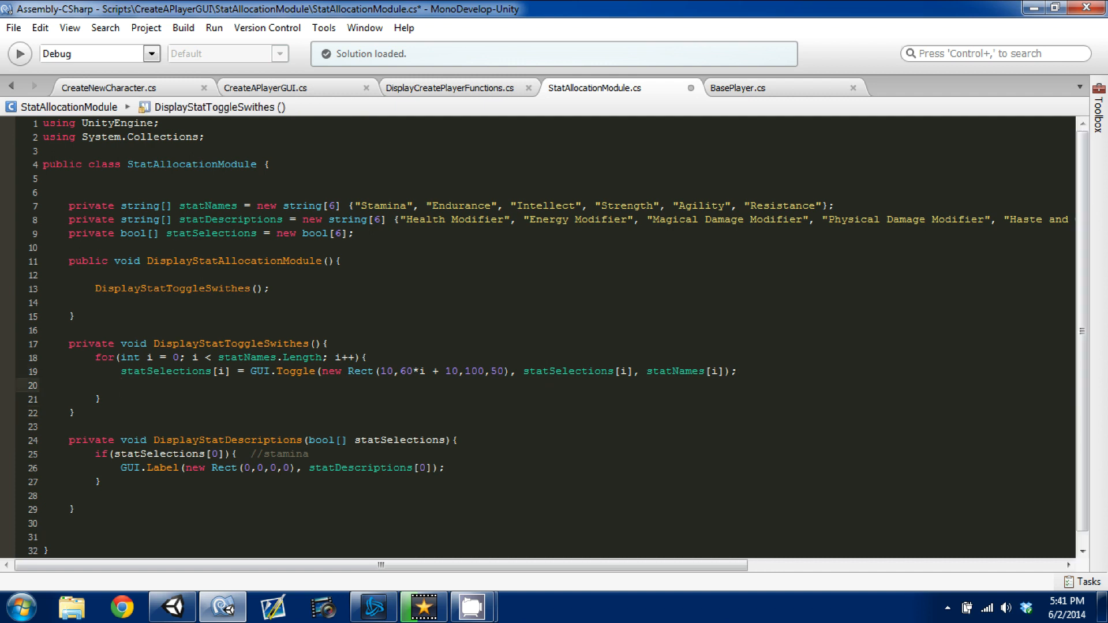
Add an empty if(statSelections[i]){ } block in the loop and cut the GUI.Label line from DisplayStatDescriptions
type("if(")
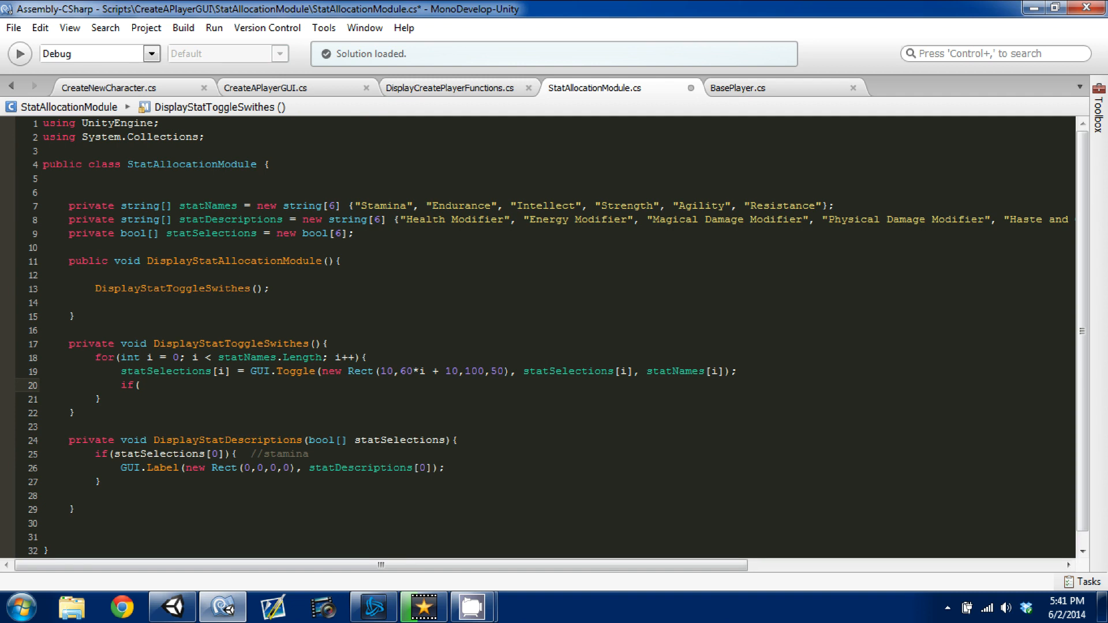
type("stats")
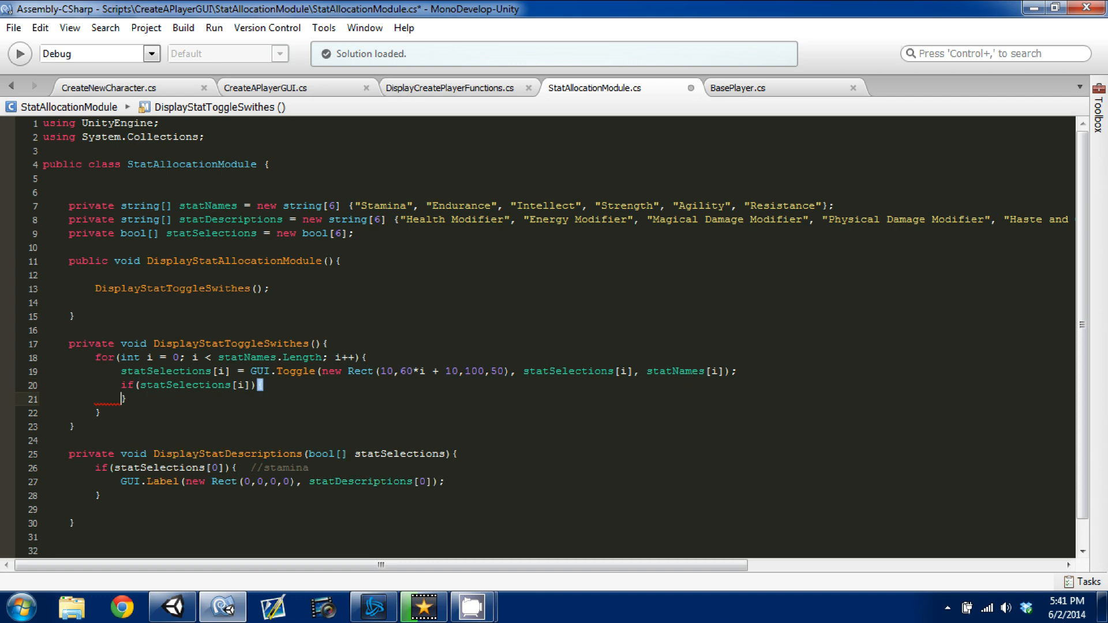
type("{")
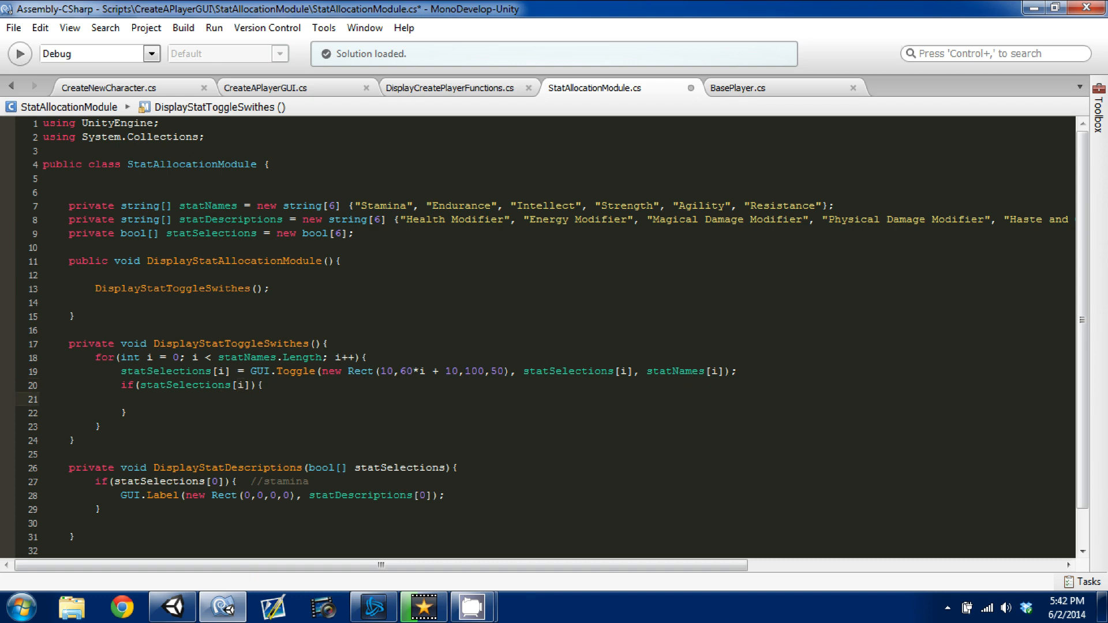
left_click(145, 398)
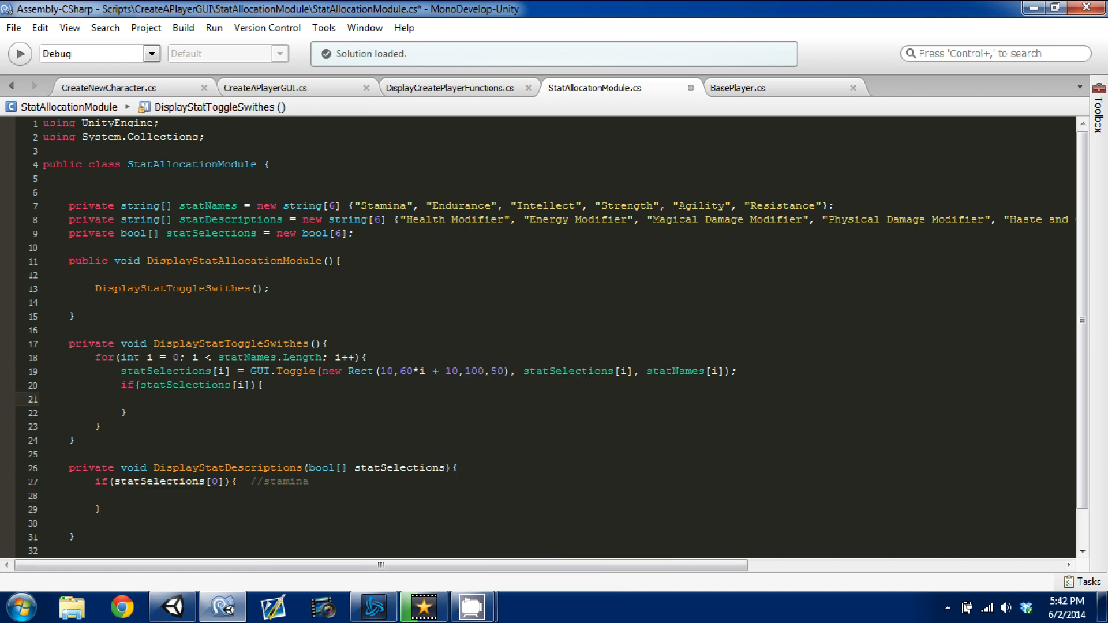
Paste the GUI.Label line into the if block and change its index to statDescriptions[i]
type("GUI.Label(new Rect(0,0,0,0), statDescriptions[i]);")
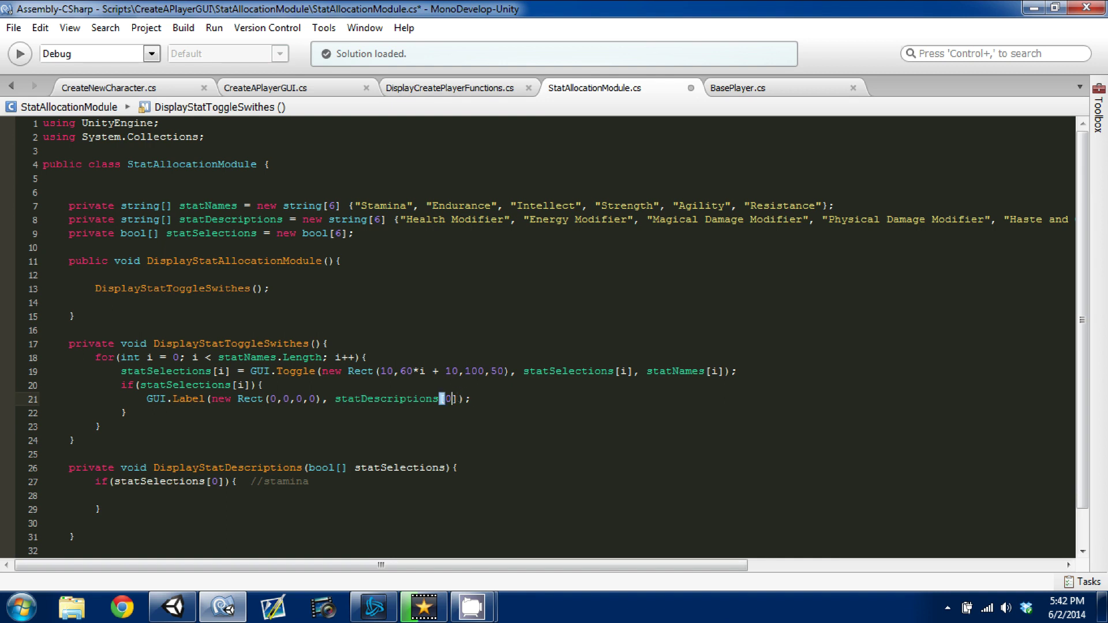
key("BackSpace")
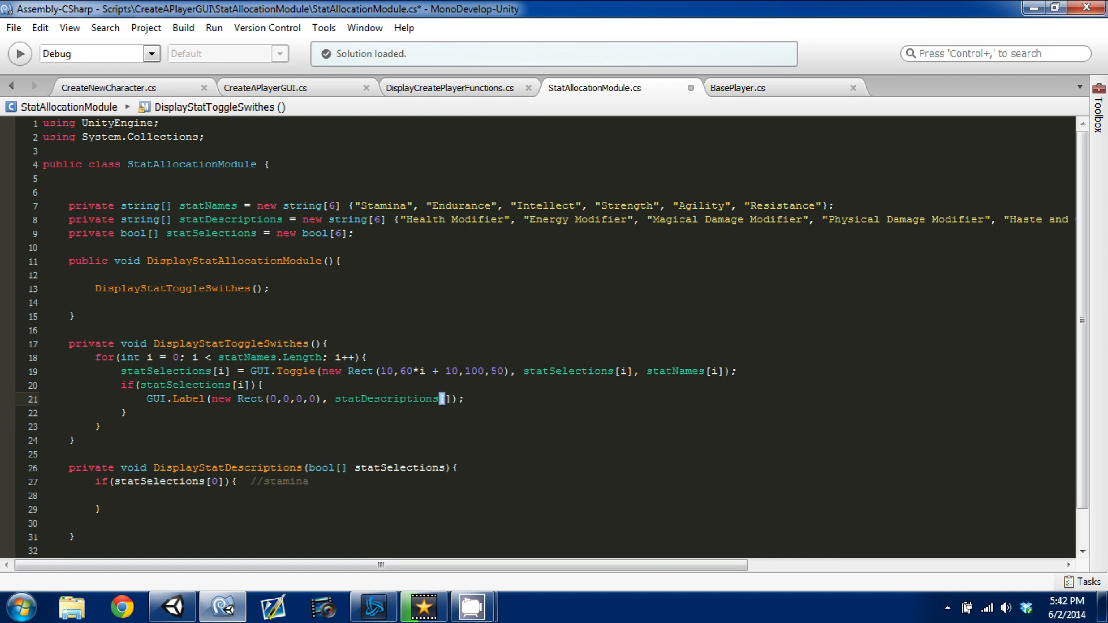
type("i")
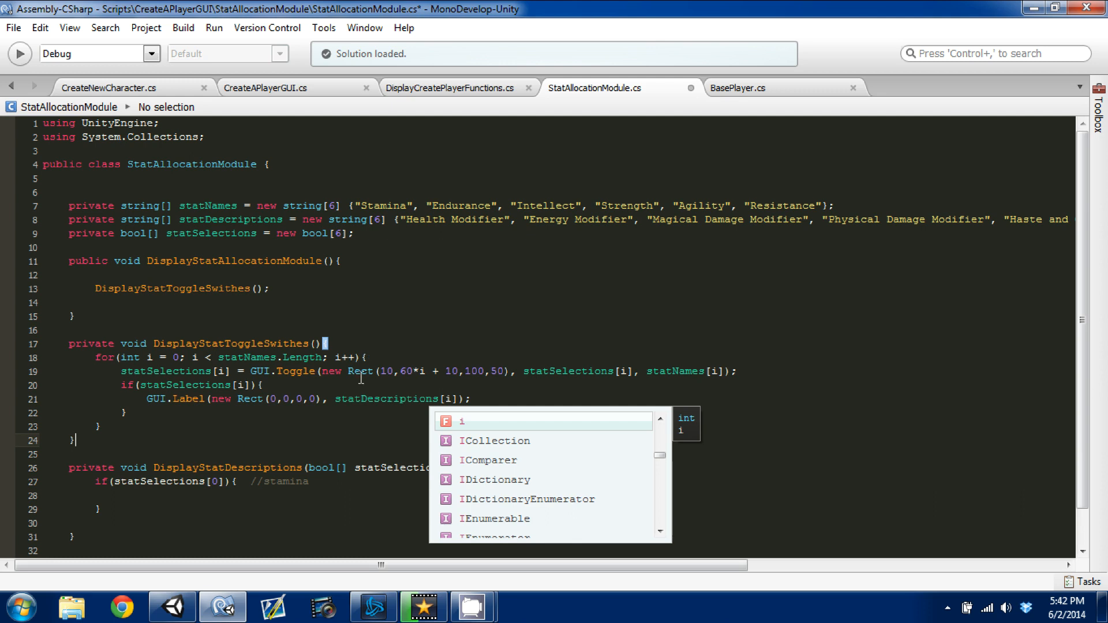
mouse_move(360, 378)
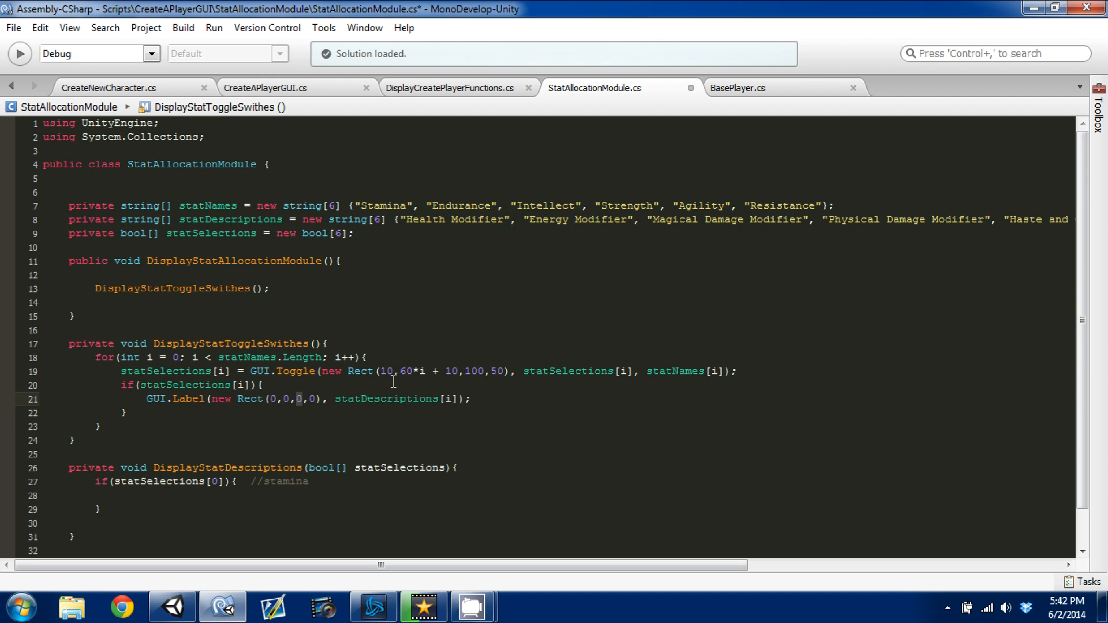
Set the label rectangle to Rect(20, 60*i + 30, 150, 100) and delete the DisplayStatDescriptions method
type("15")
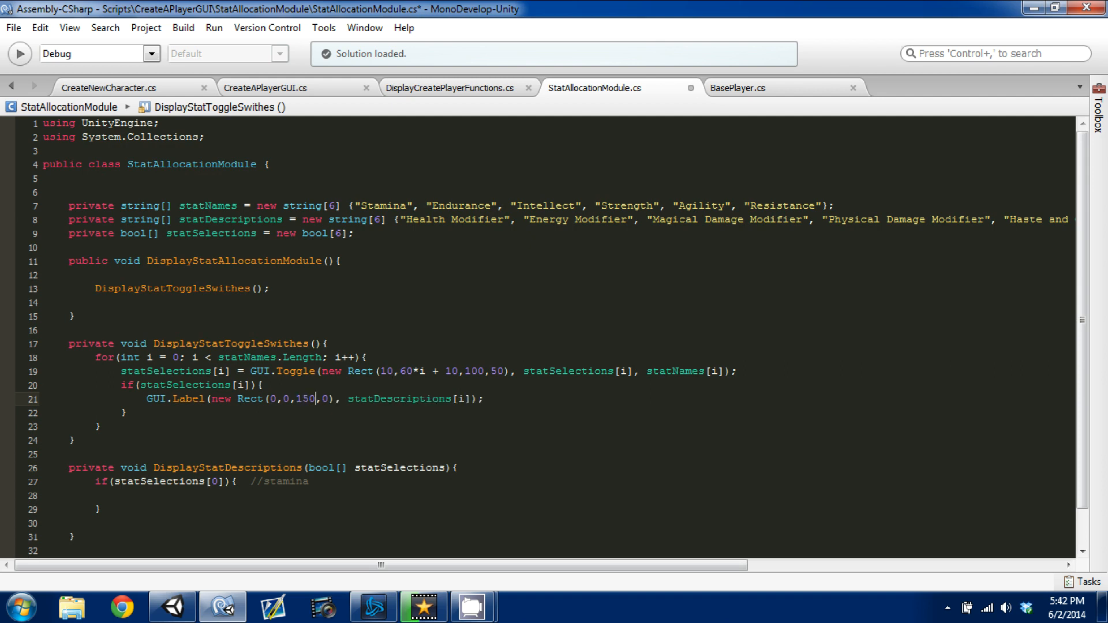
type("10")
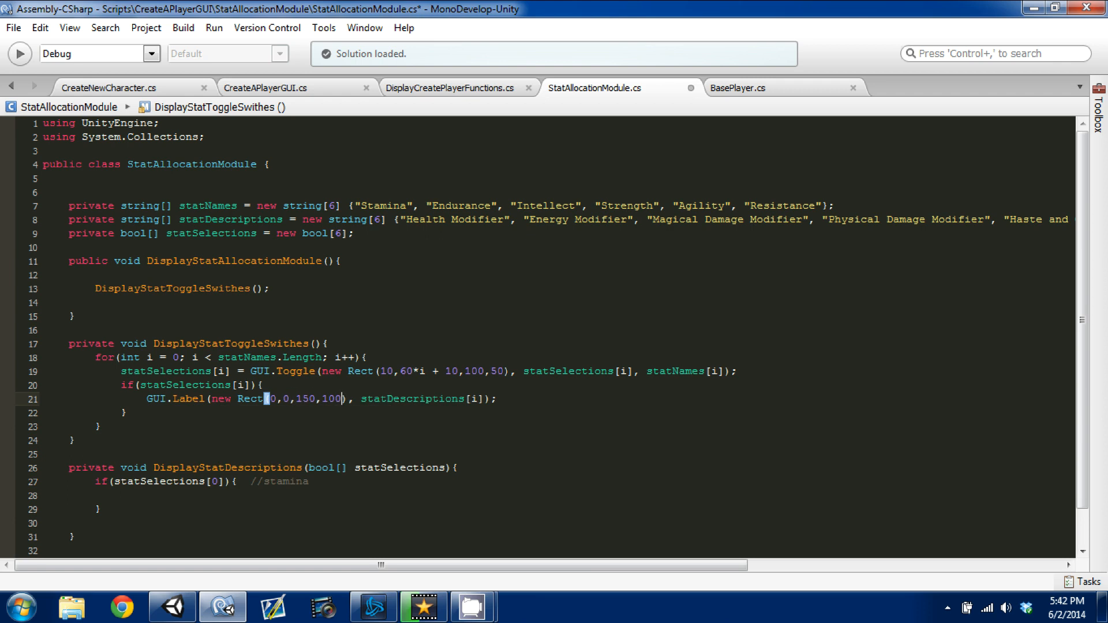
key("BackSpace")
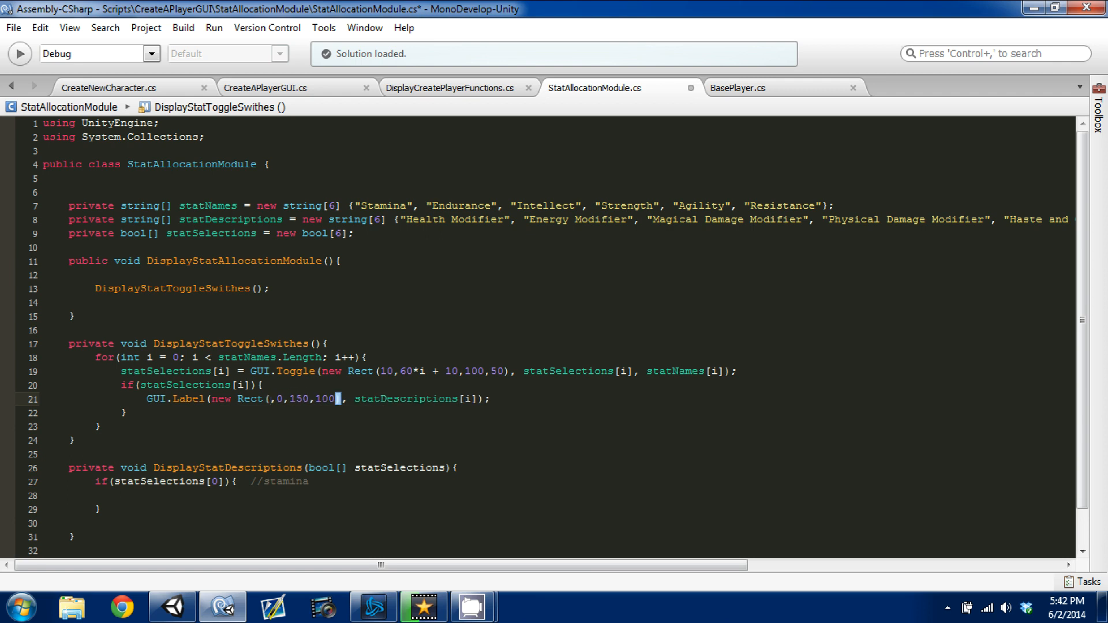
type("1")
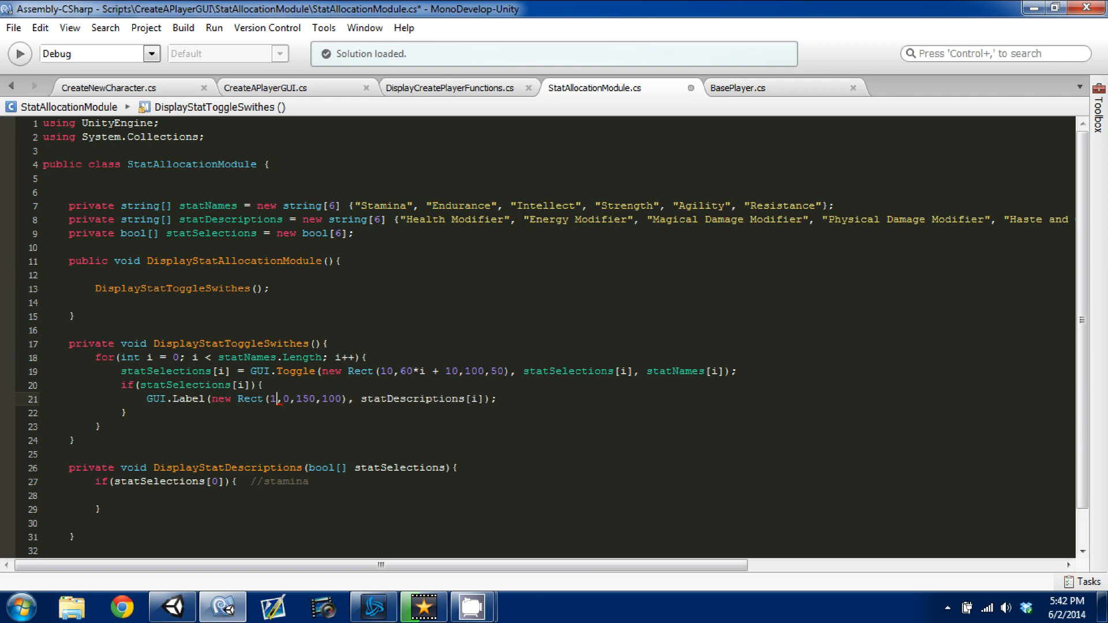
type("2")
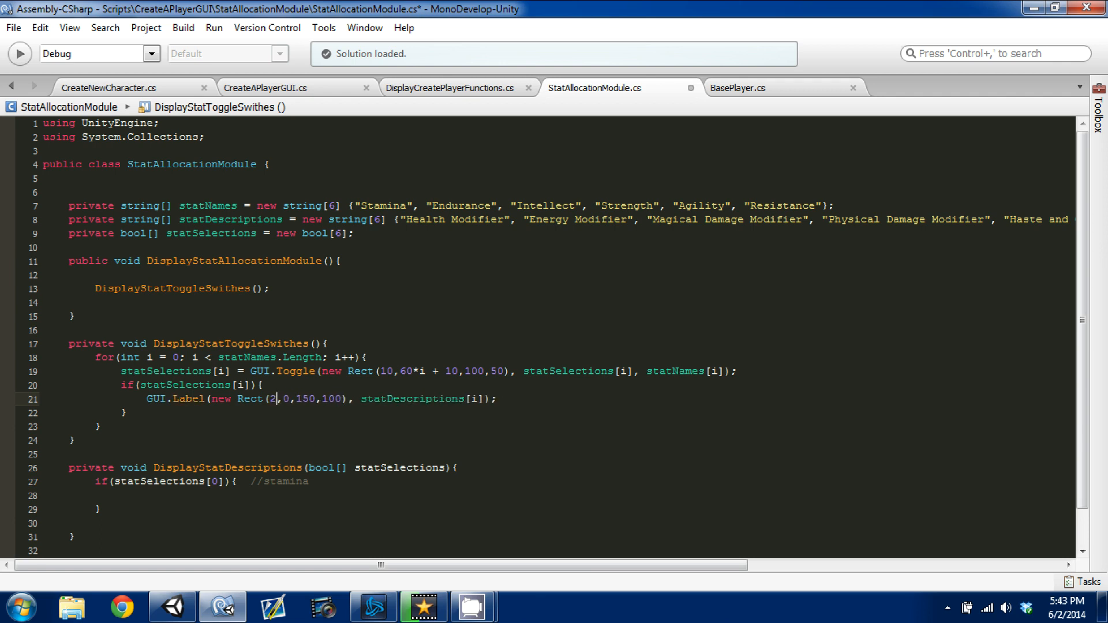
type("0")
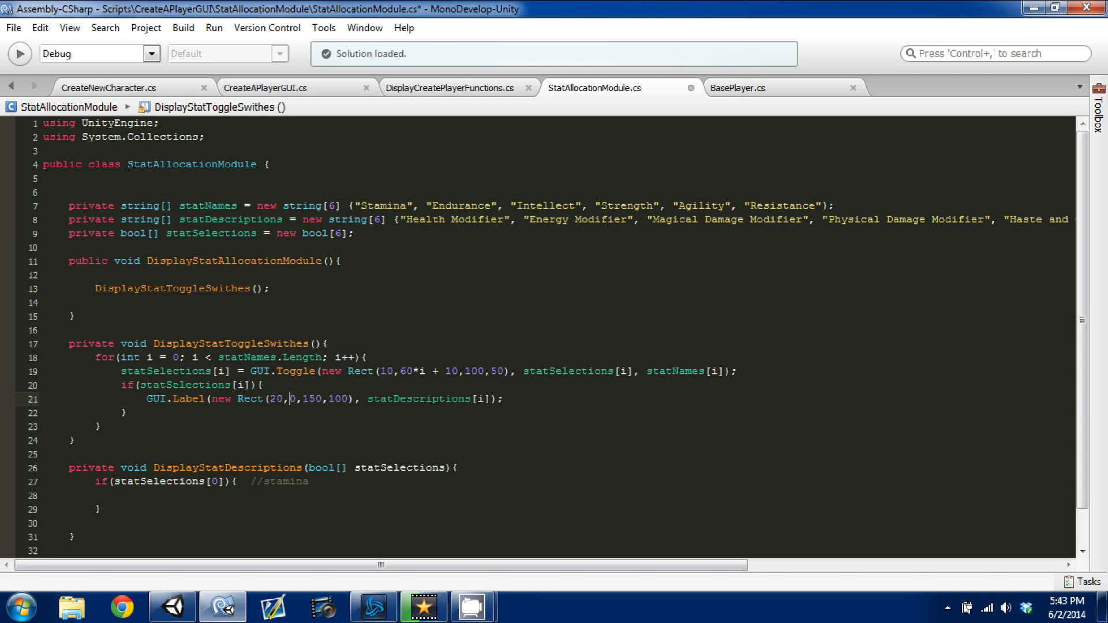
type("60*")
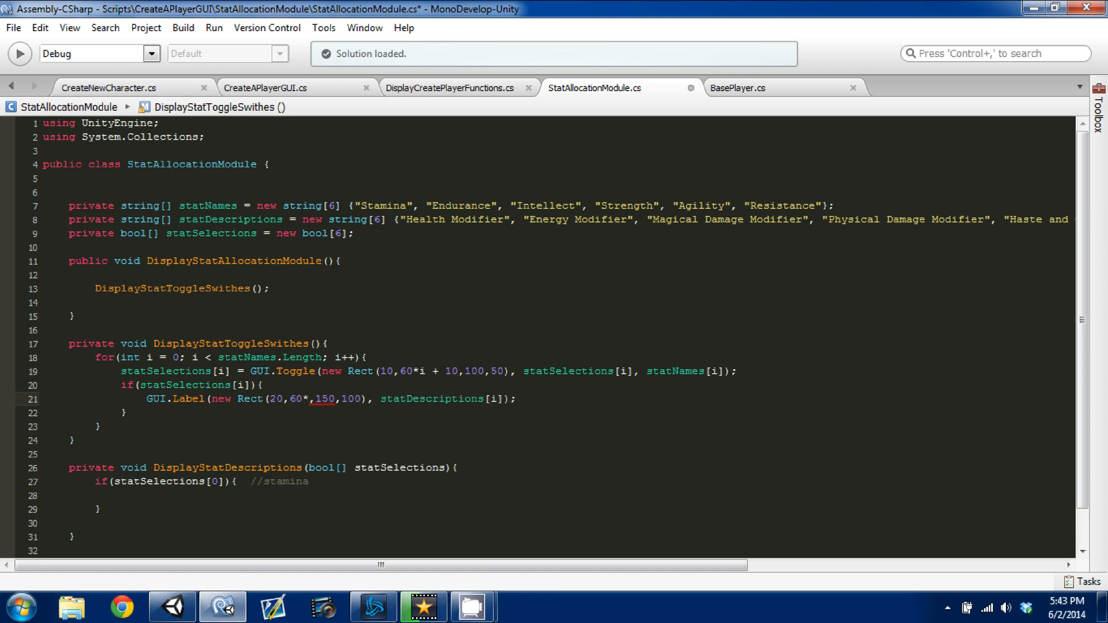
type("i + 30")
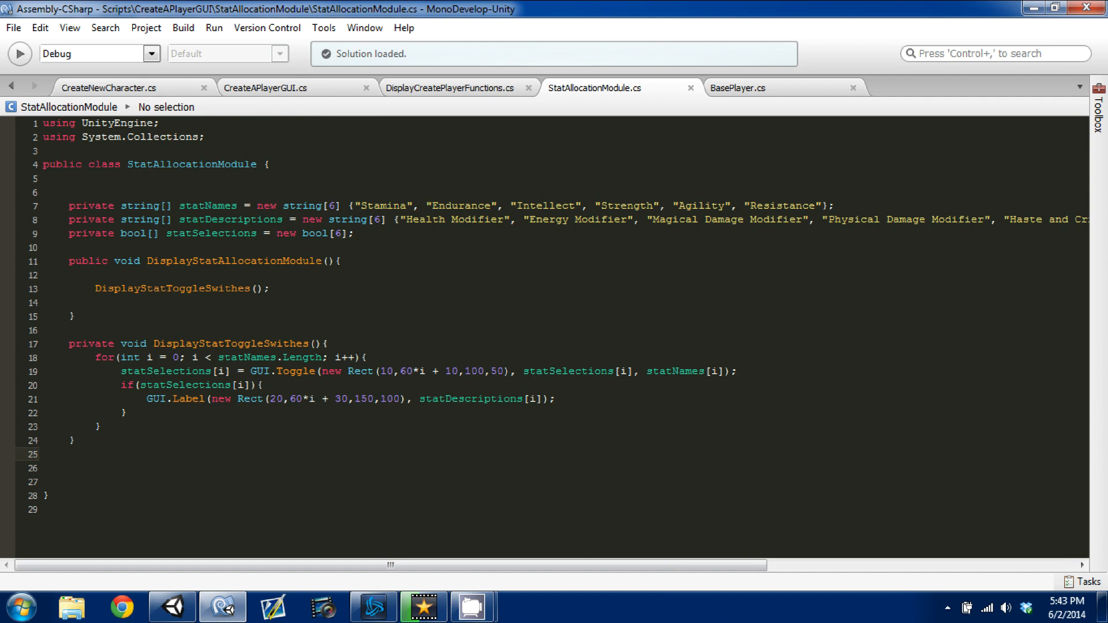
Return to the Unity editor with the Test scene running in the Game view
left_click(168, 605)
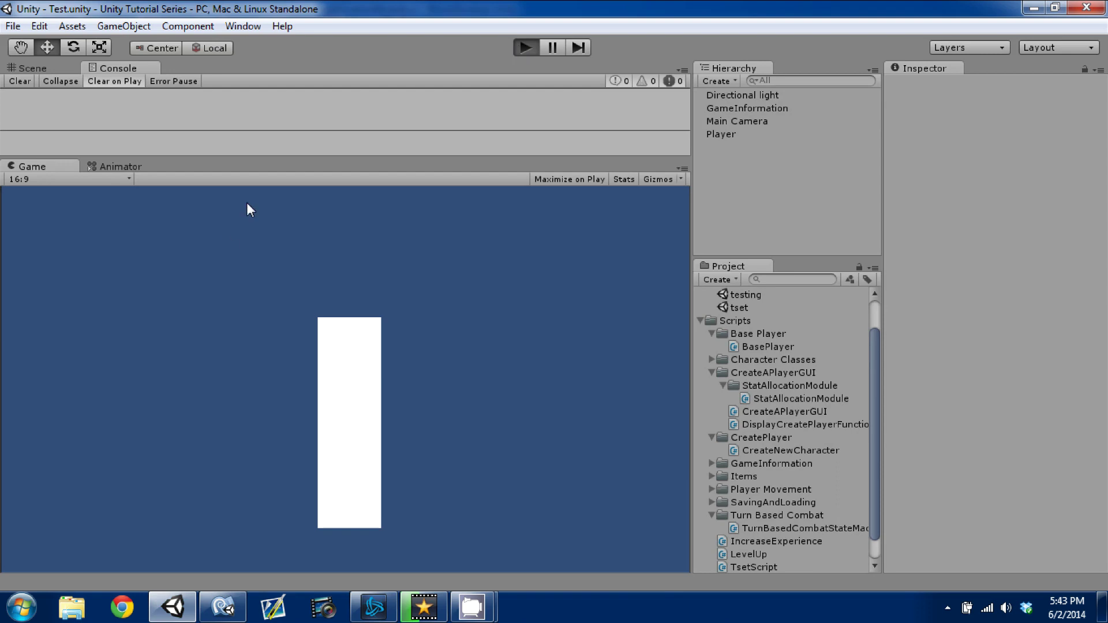
mouse_move(745, 124)
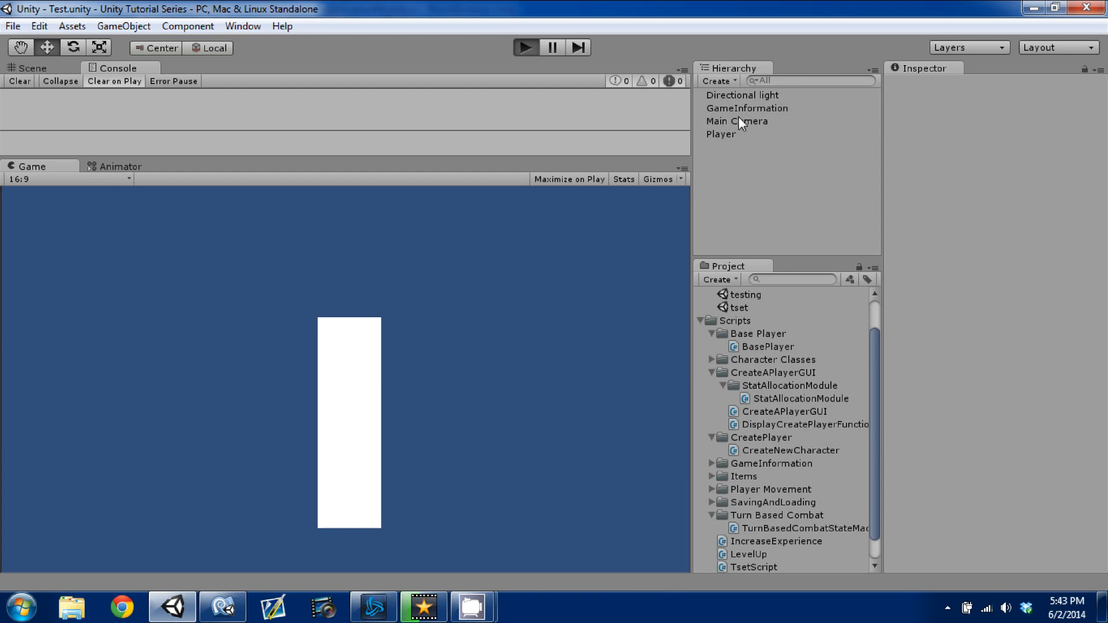
mouse_move(491, 190)
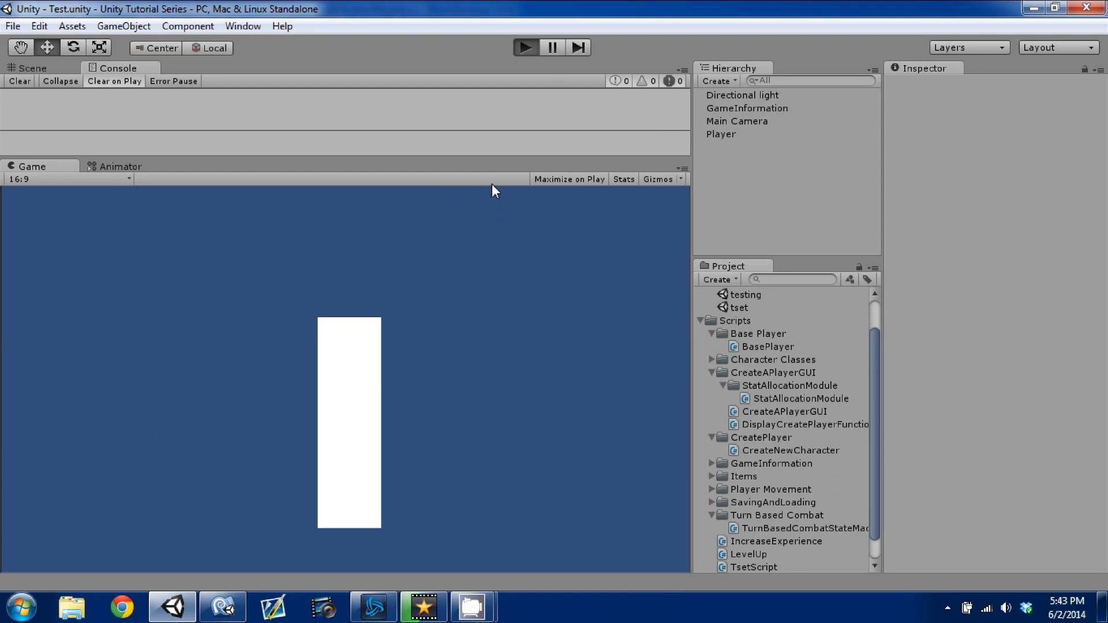
mouse_move(450, 147)
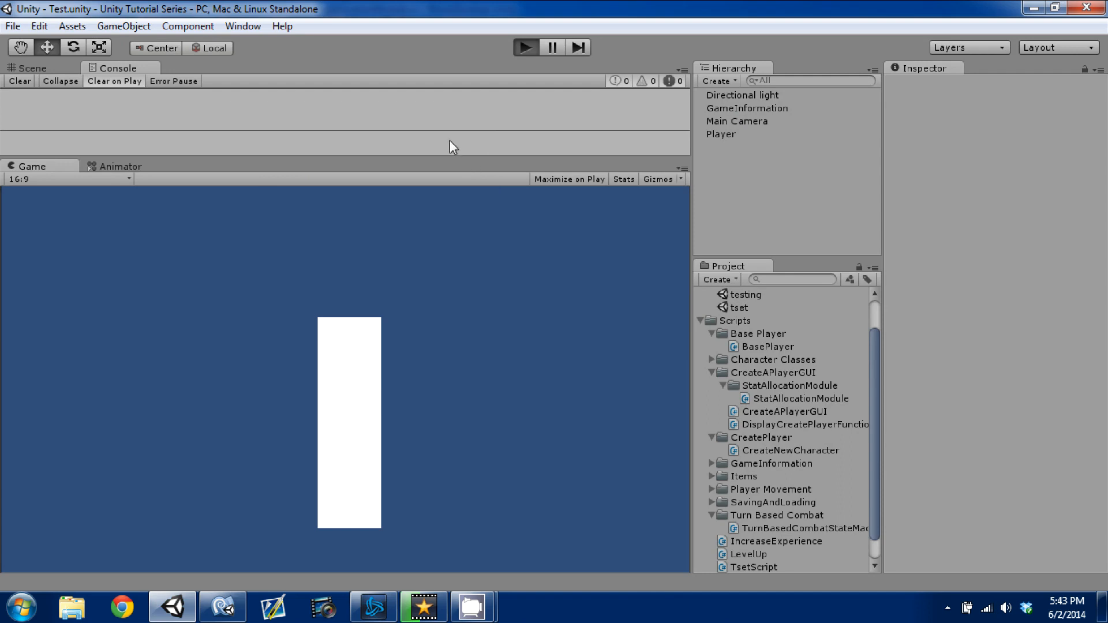
left_click(525, 47)
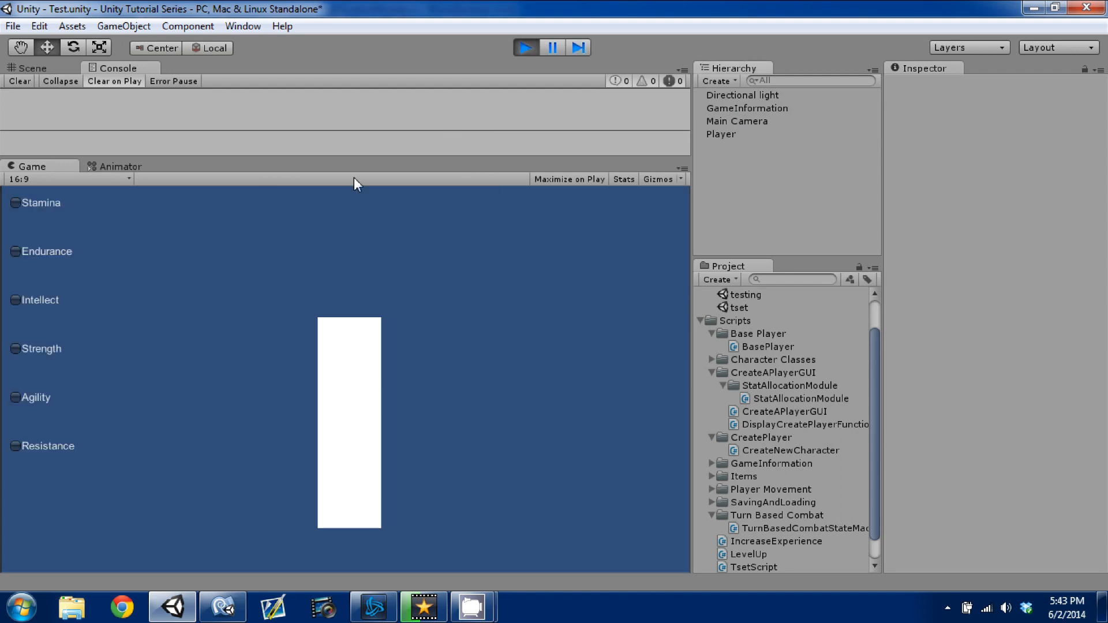
left_click(623, 179)
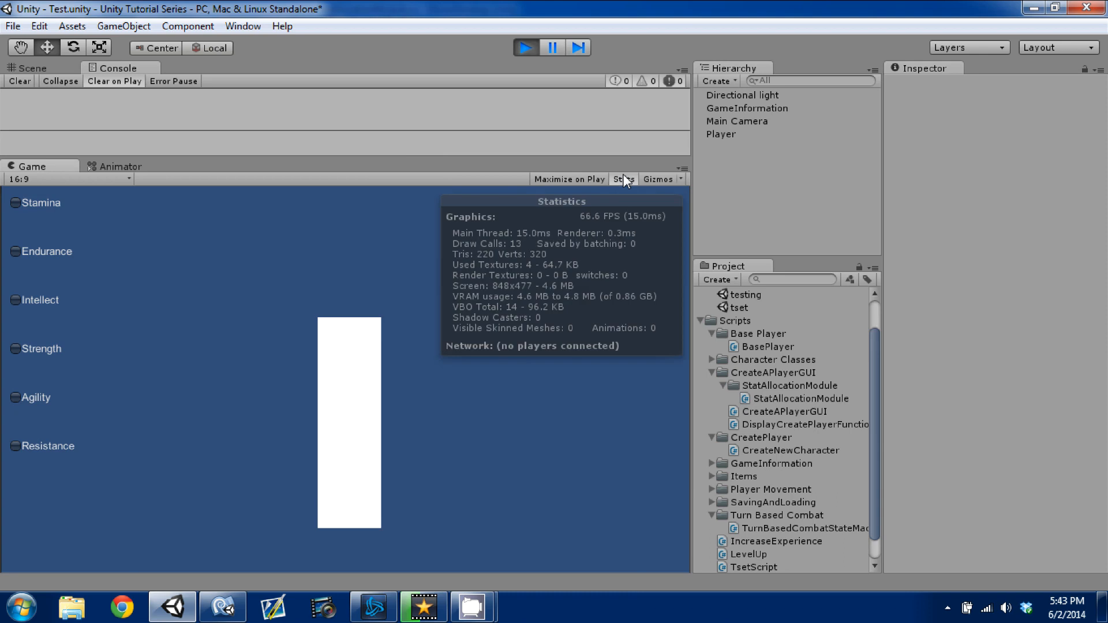
left_click(623, 179)
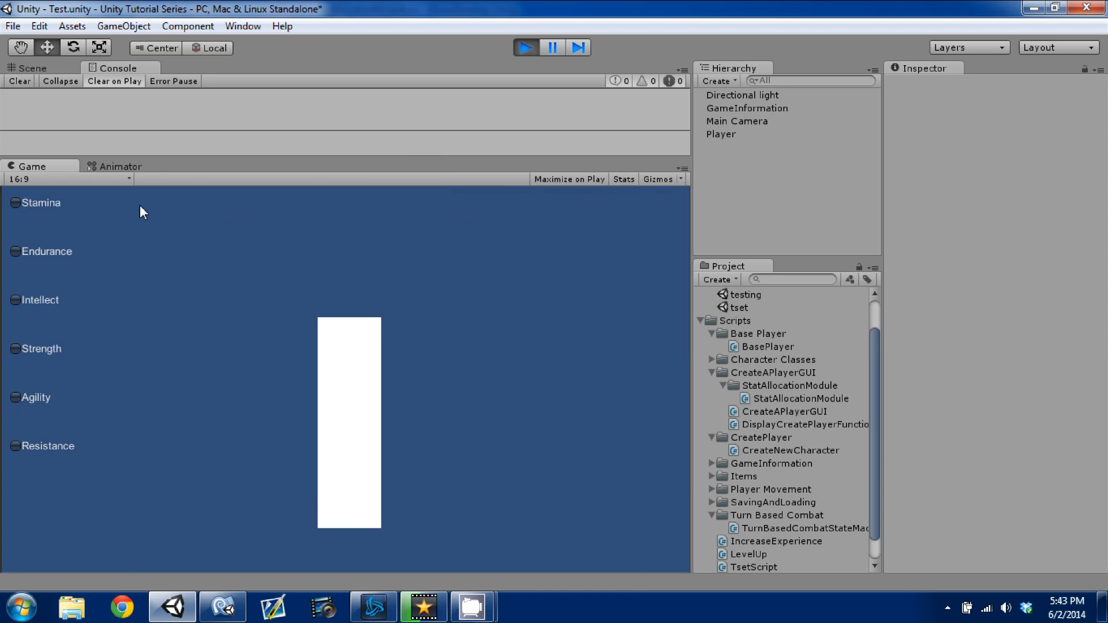
mouse_move(35, 229)
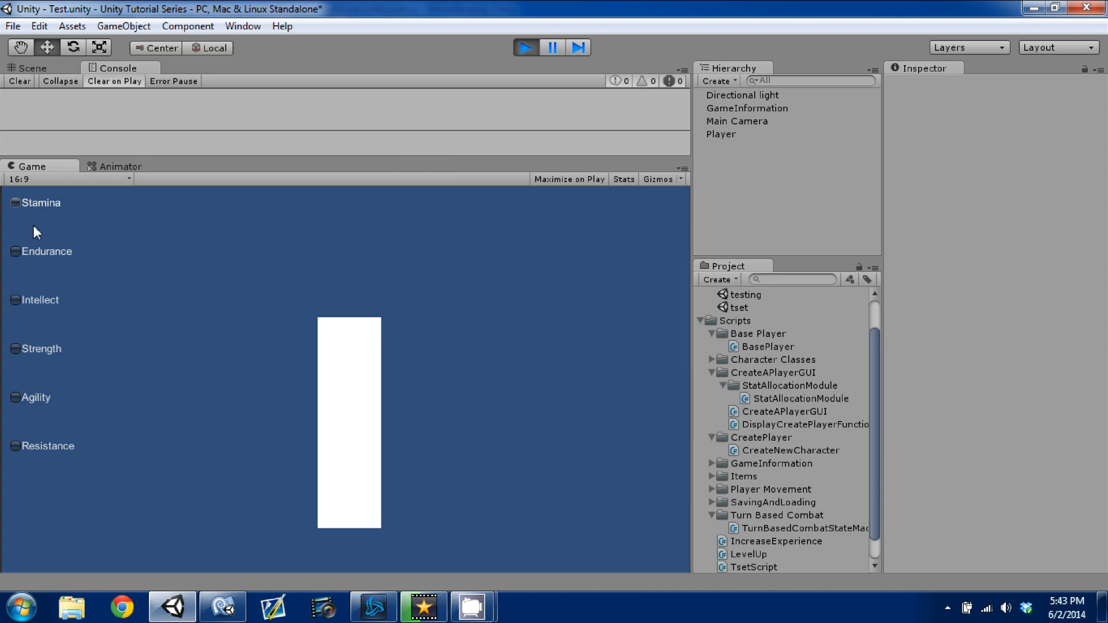
left_click(14, 202)
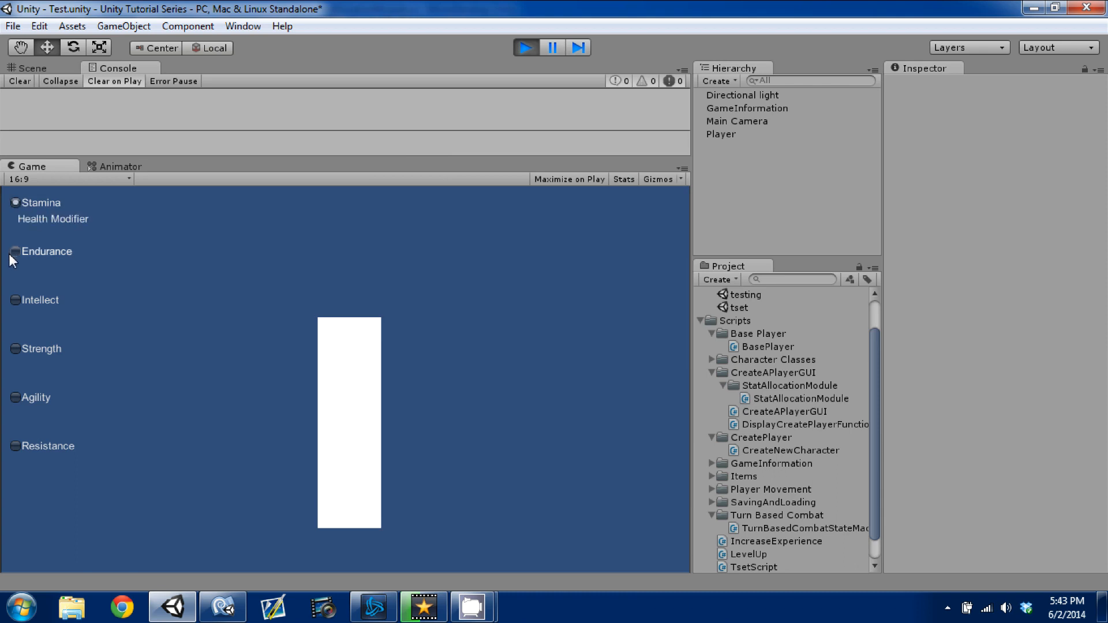
left_click(14, 251)
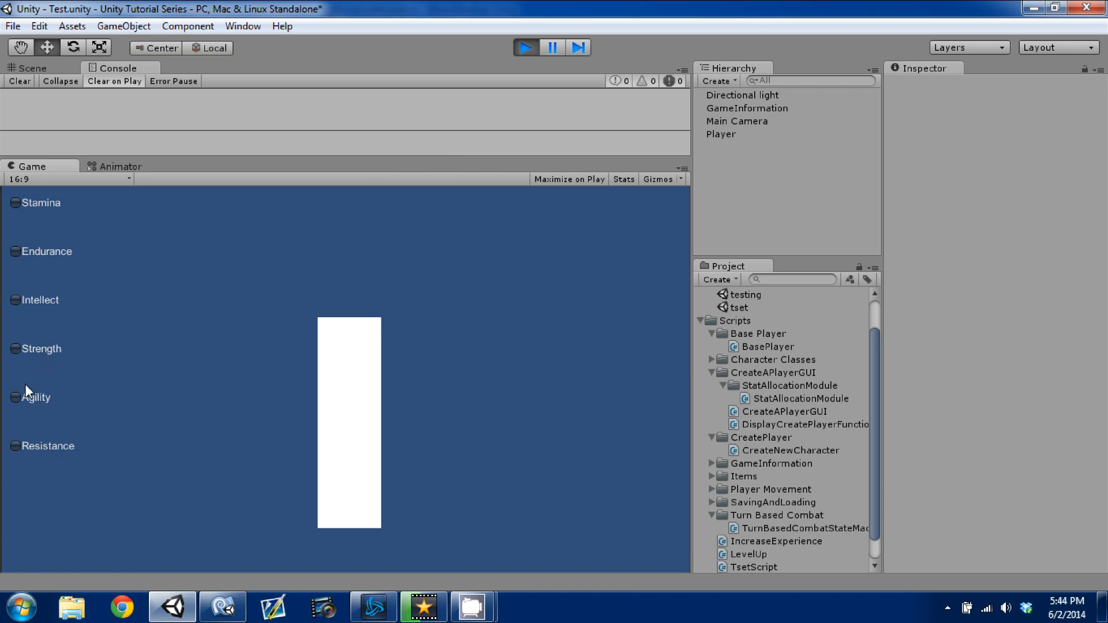
mouse_move(29, 186)
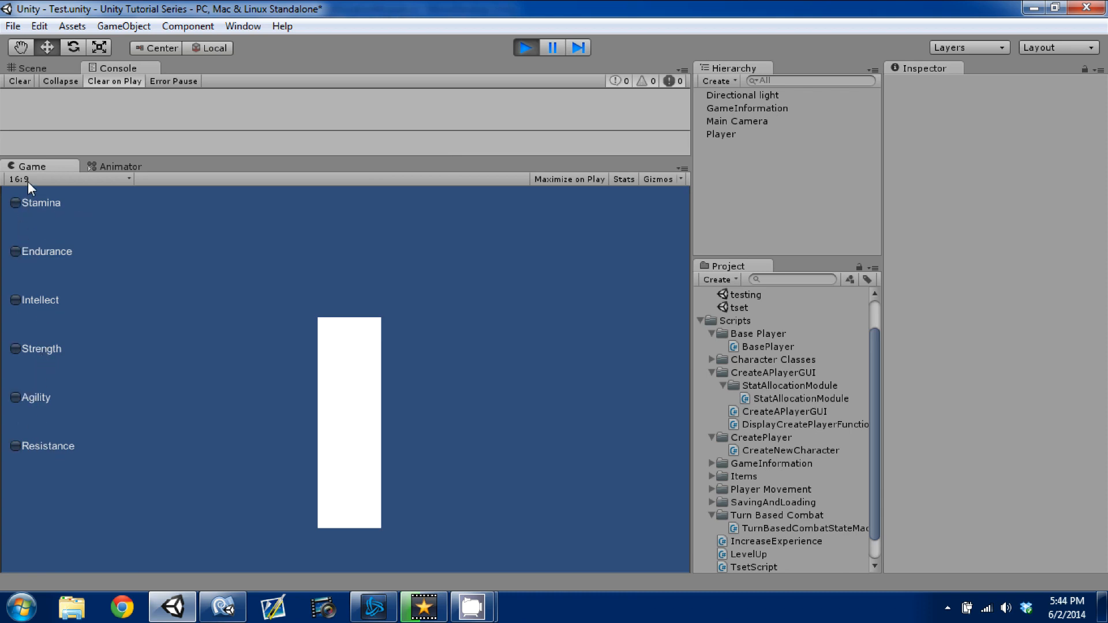
mouse_move(23, 217)
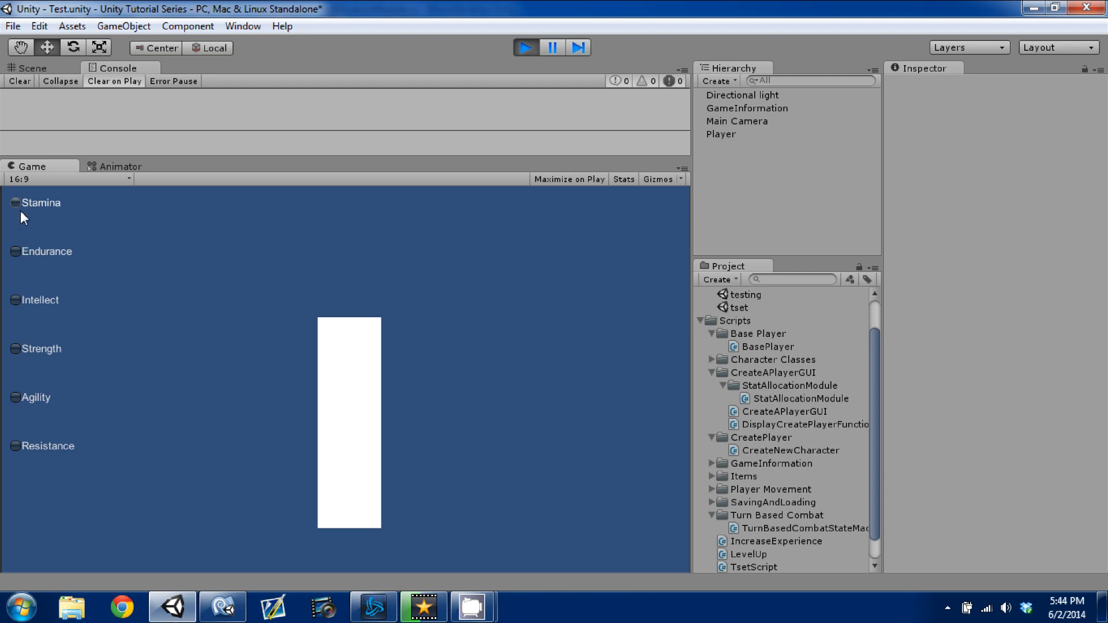
mouse_move(19, 261)
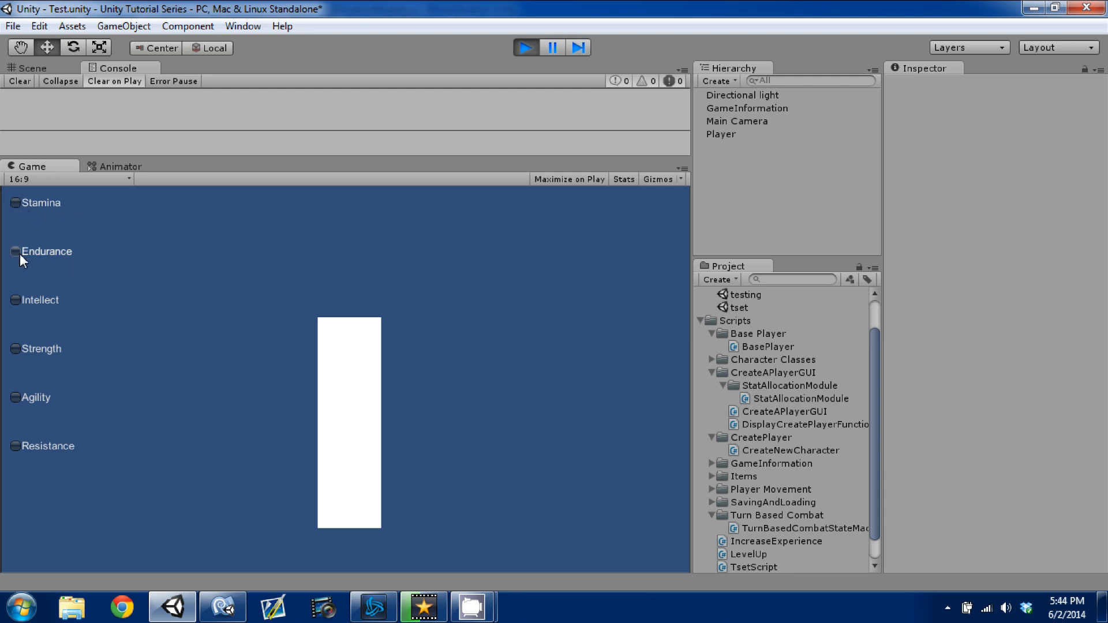
mouse_move(39, 317)
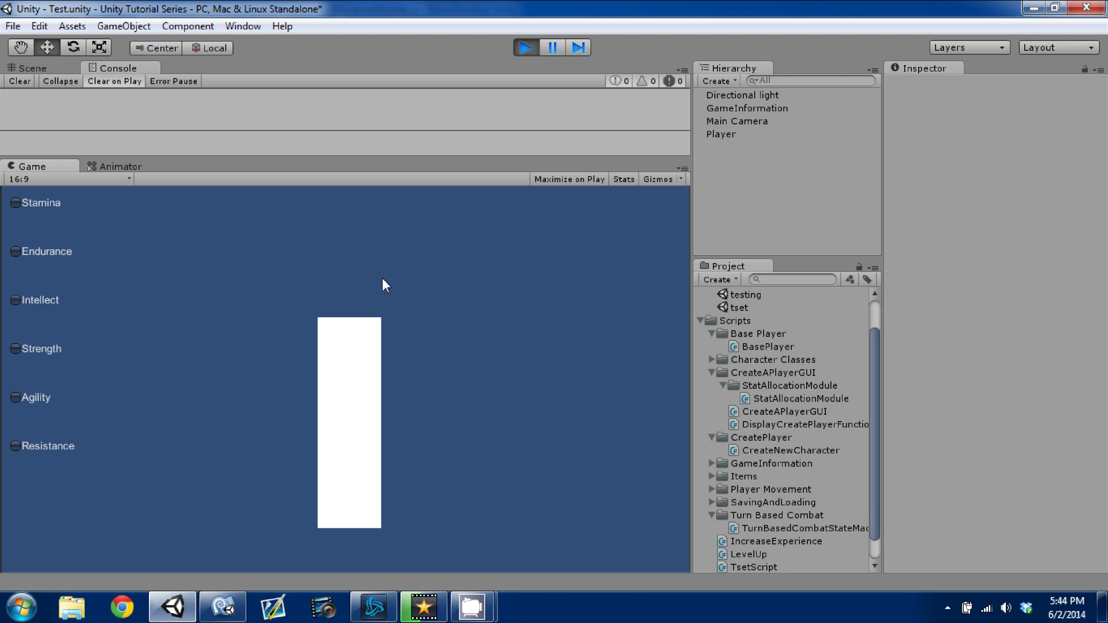
mouse_move(32, 216)
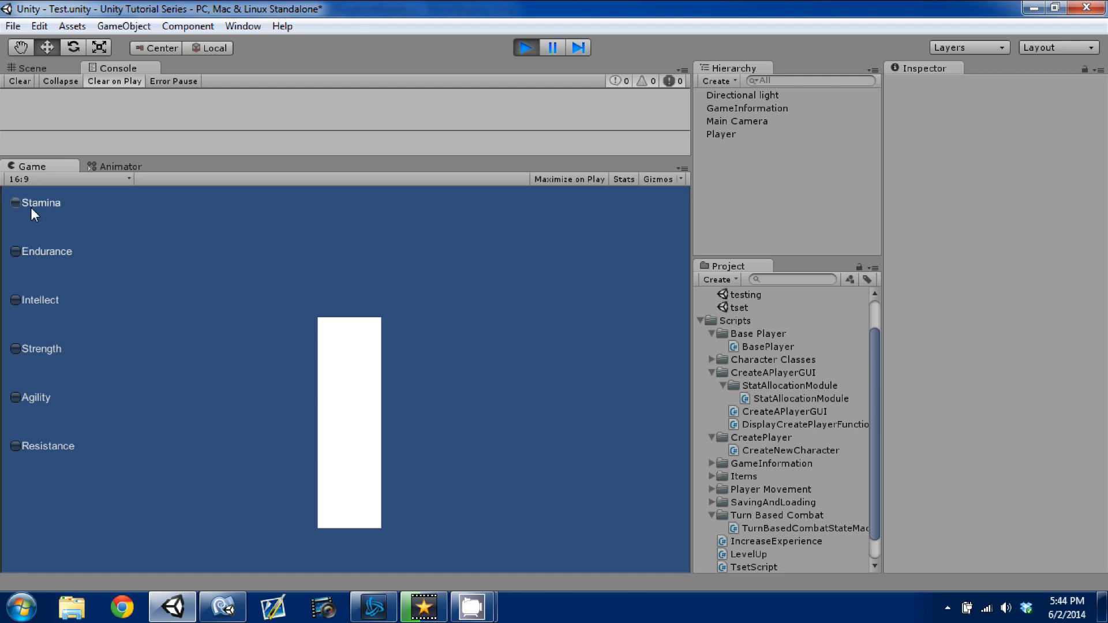
mouse_move(33, 303)
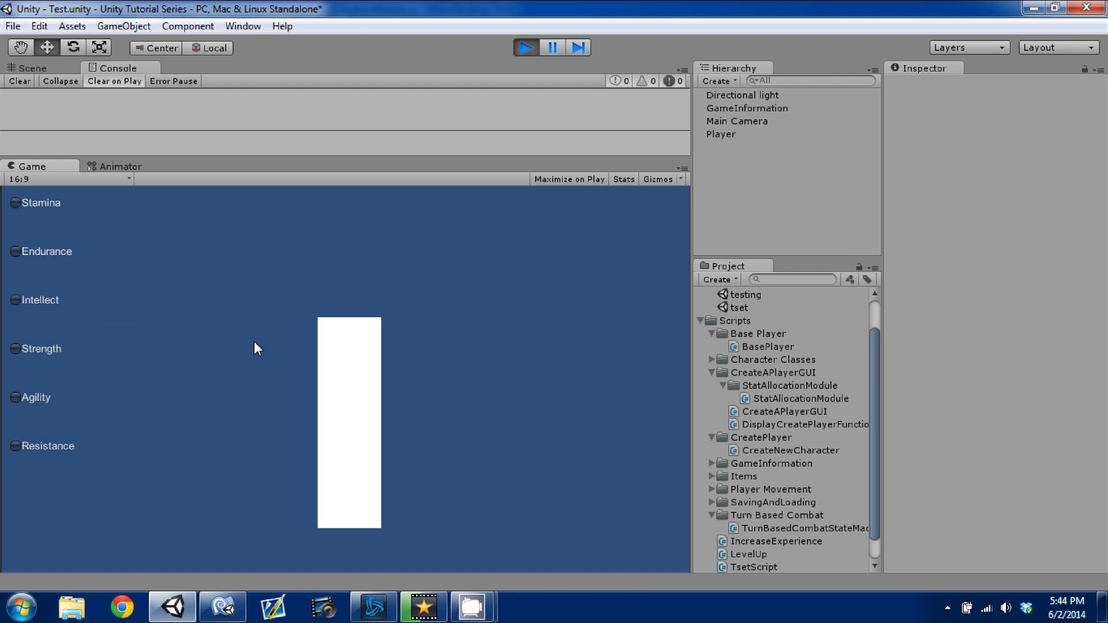
mouse_move(228, 273)
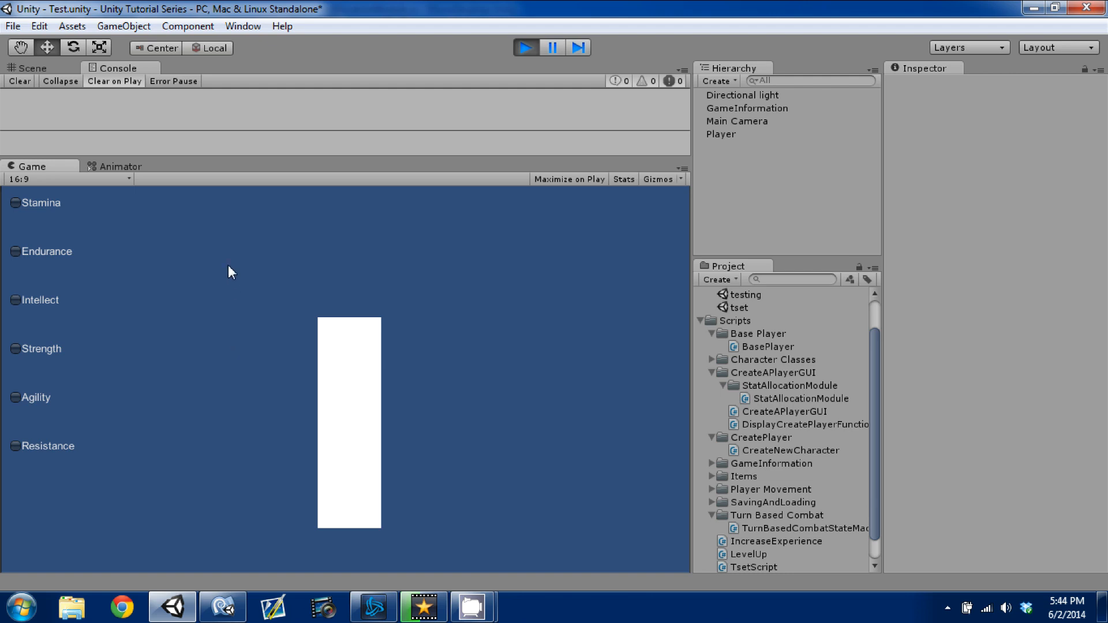
mouse_move(217, 219)
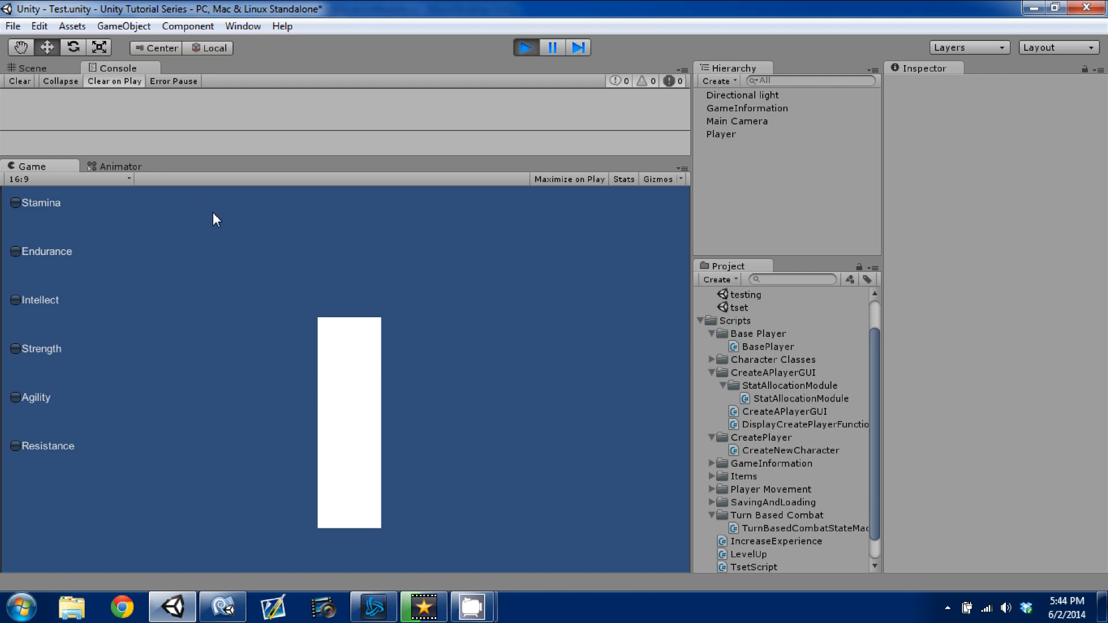
mouse_move(323, 212)
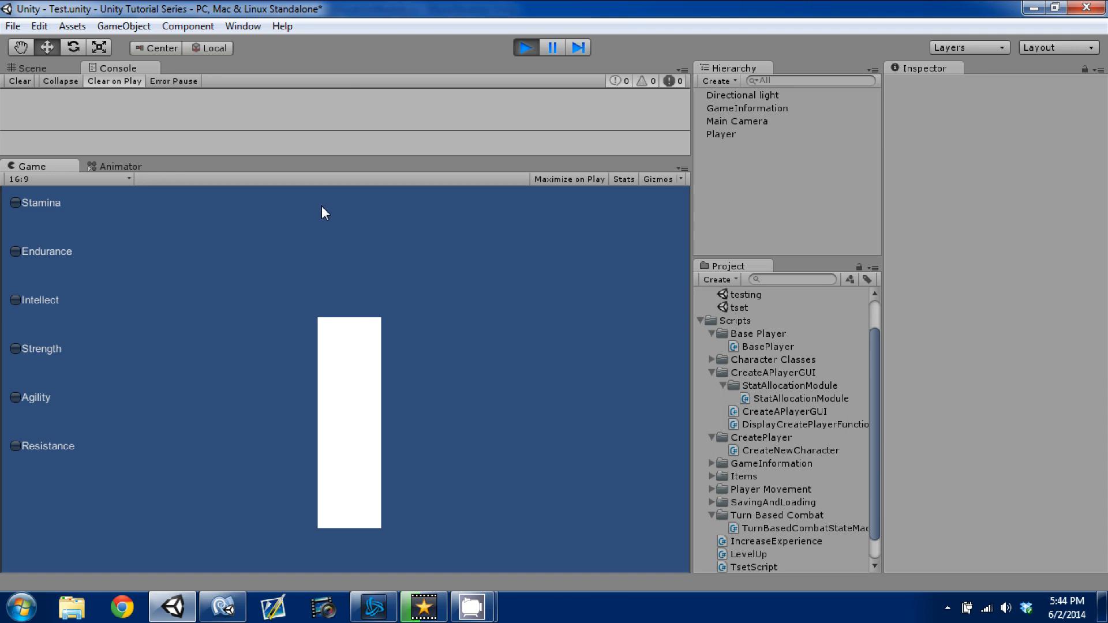
mouse_move(447, 220)
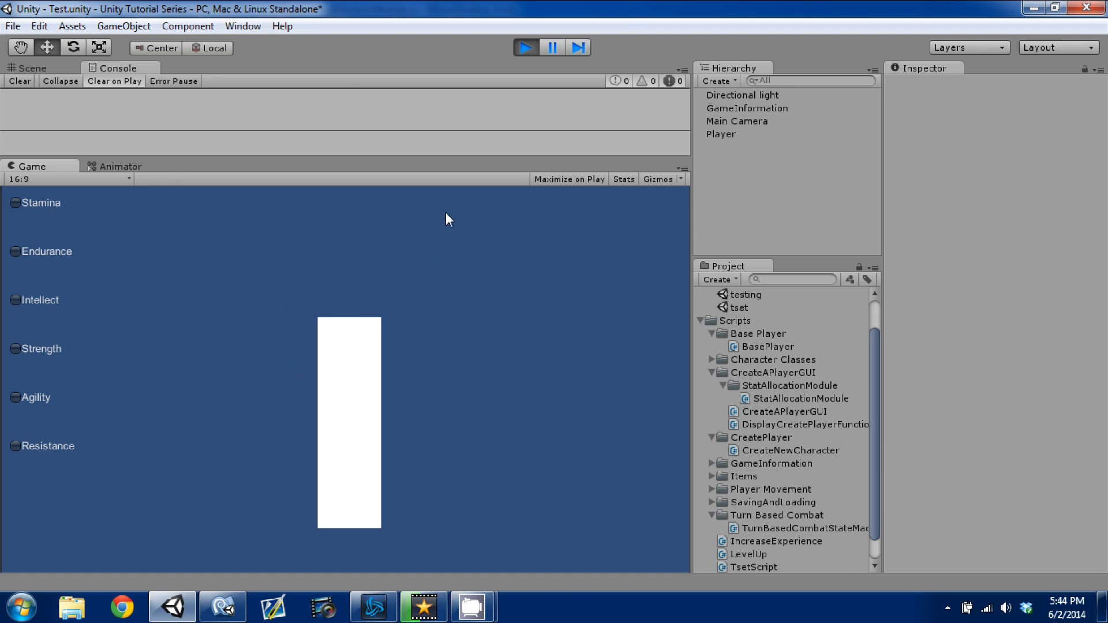
mouse_move(416, 218)
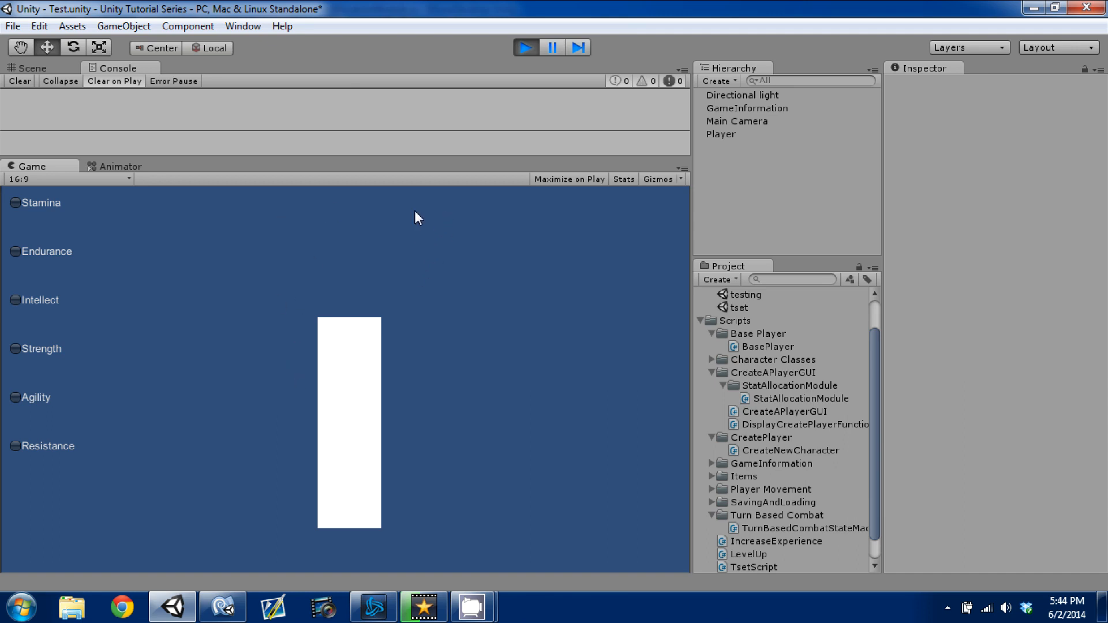
mouse_move(417, 224)
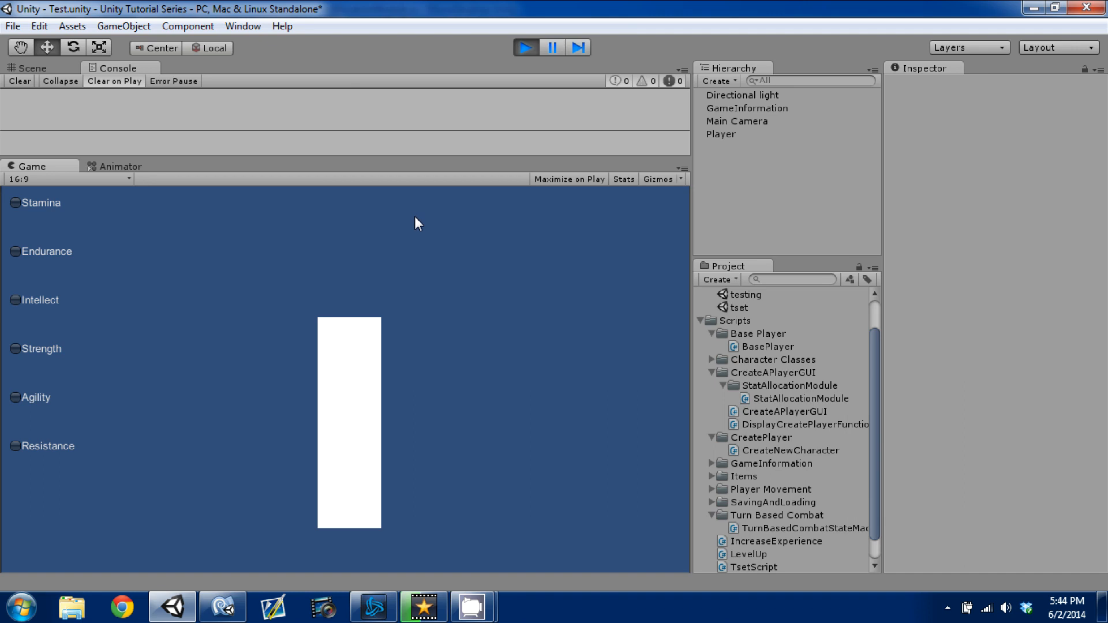
mouse_move(418, 236)
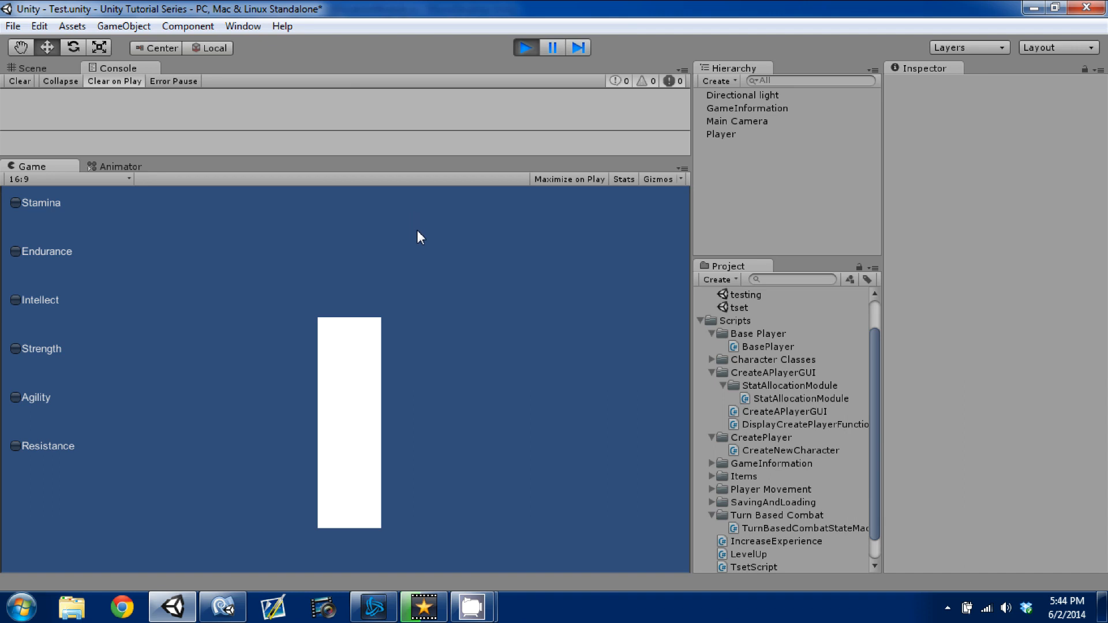
mouse_move(411, 307)
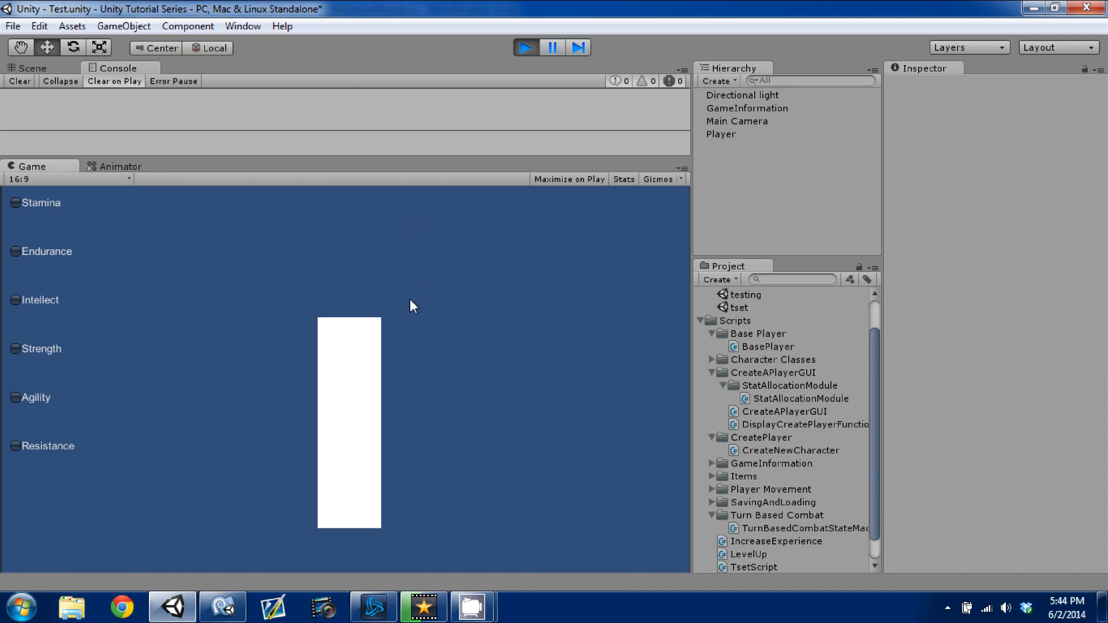
mouse_move(430, 358)
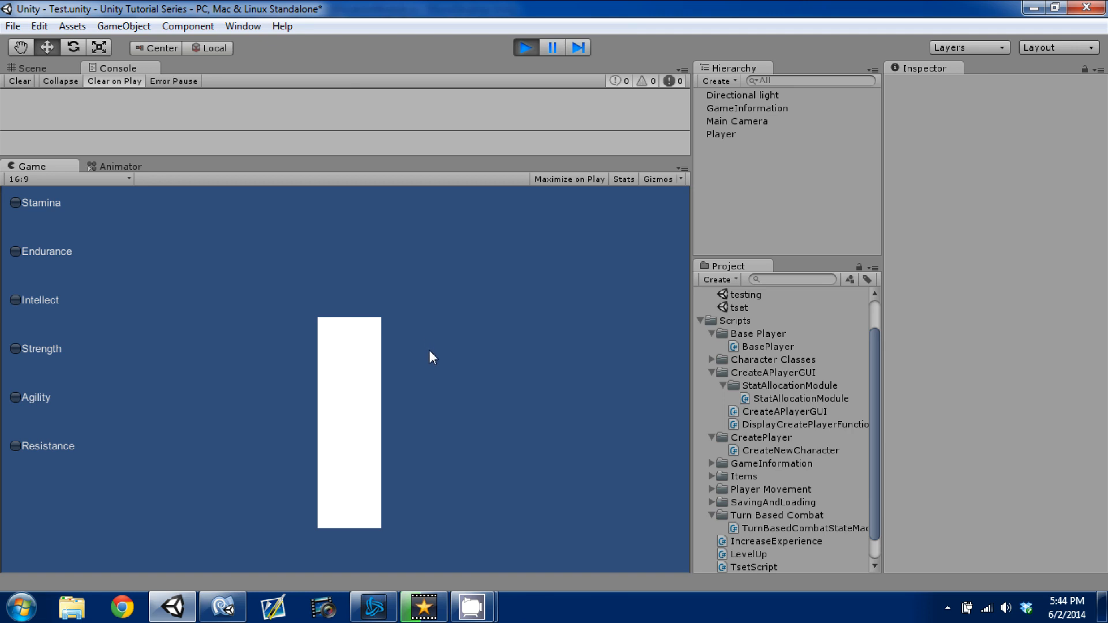